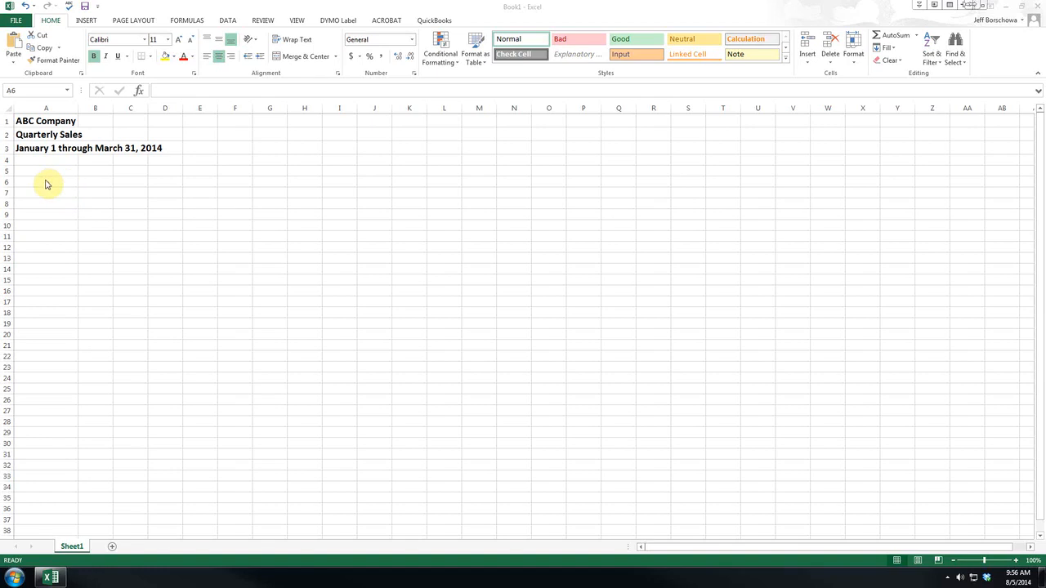
# Step: Start the header row by entering 'Salesperson' in cell A6
pyautogui.click(45, 181)
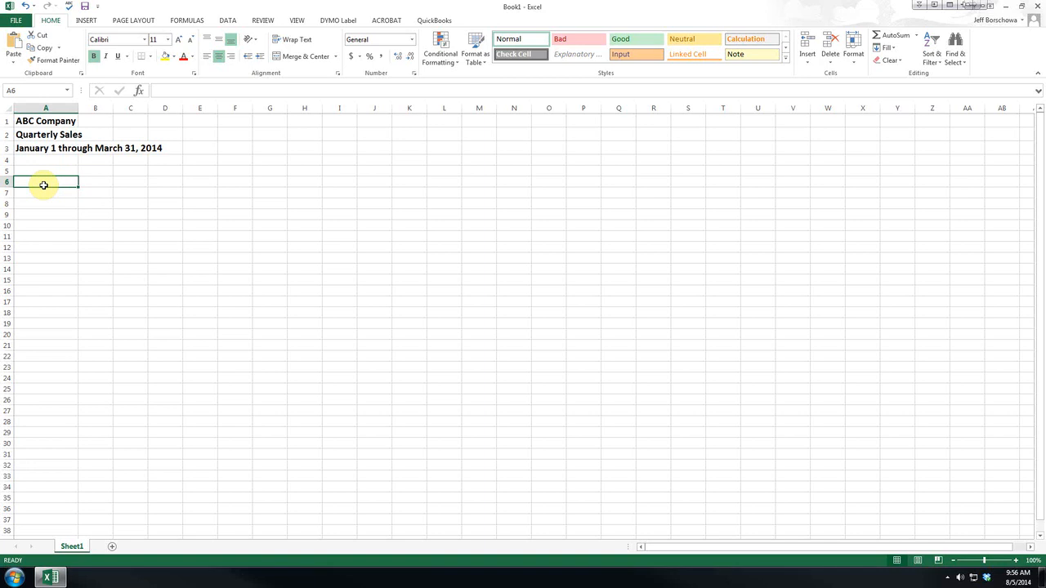
pyautogui.write('Salesperson')
pyautogui.click(96, 181)
pyautogui.write('January')
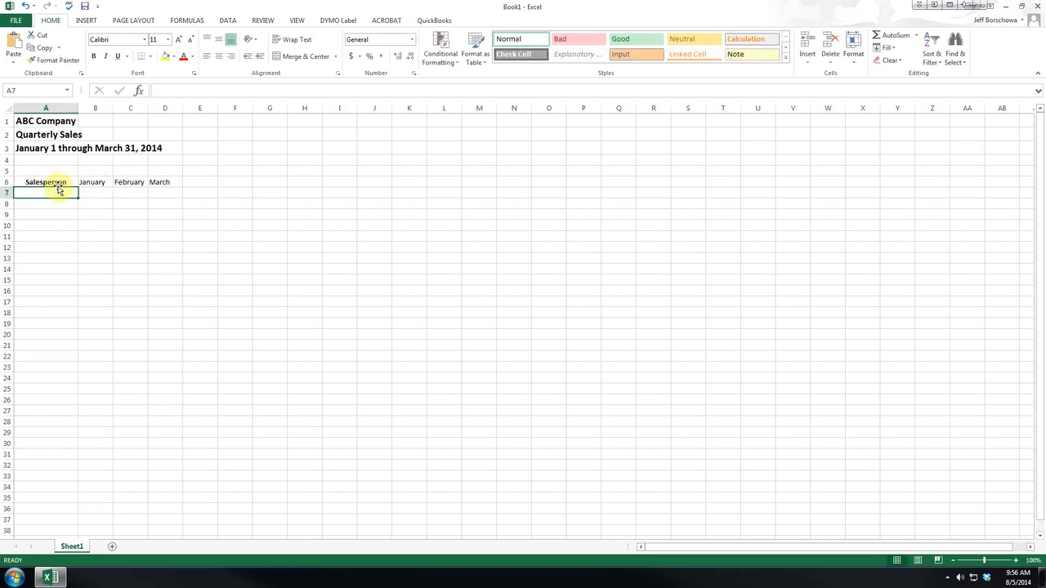
# Step: Bold and centre the January–March headers and enter the salesperson labels
pyautogui.moveTo(92, 181); pyautogui.dragTo(165, 181)
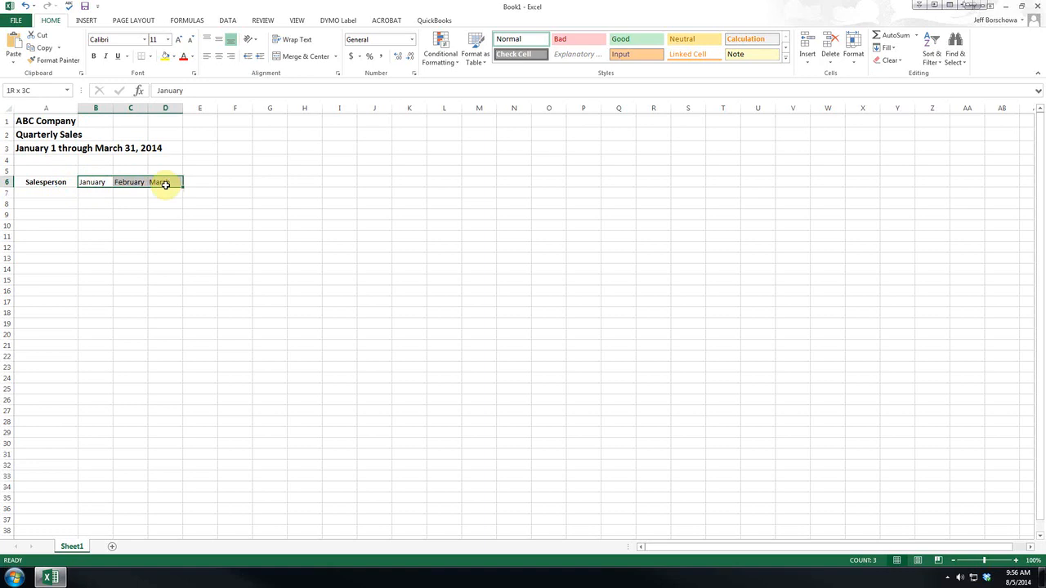
pyautogui.click(218, 56)
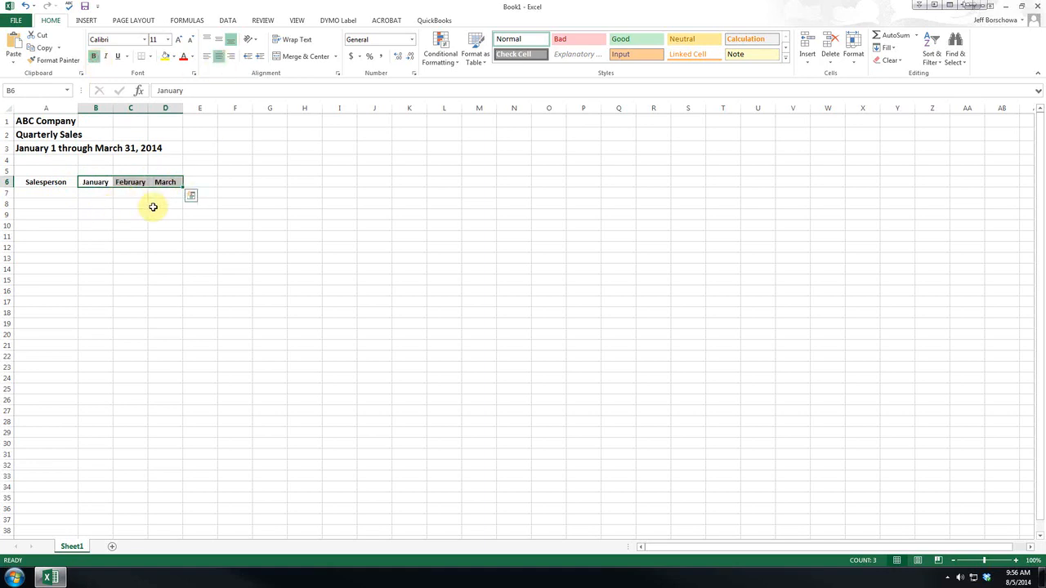
pyautogui.click(46, 193)
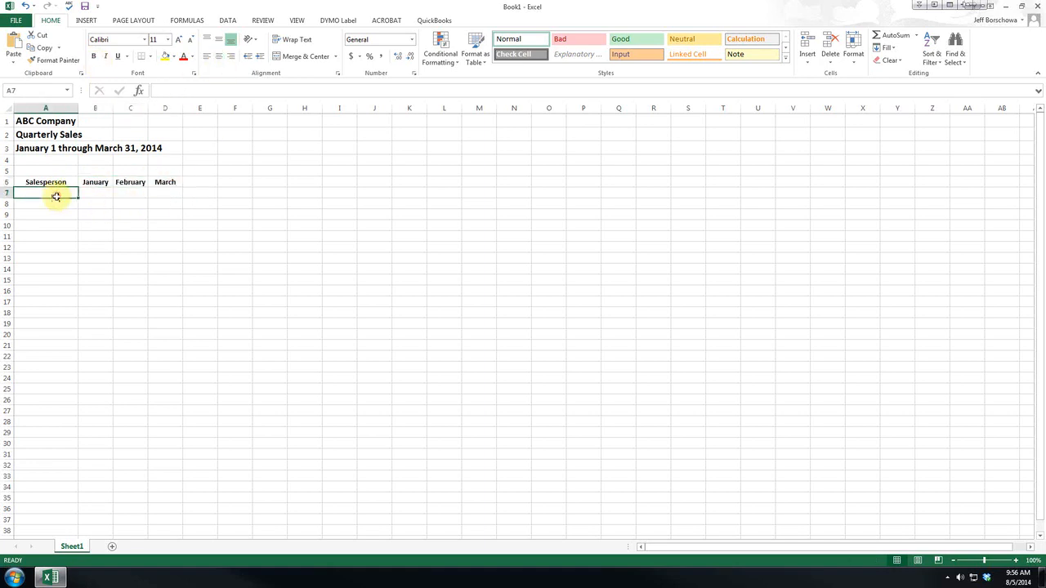
pyautogui.write('B')
pyautogui.click(46, 224)
pyautogui.write('Total')
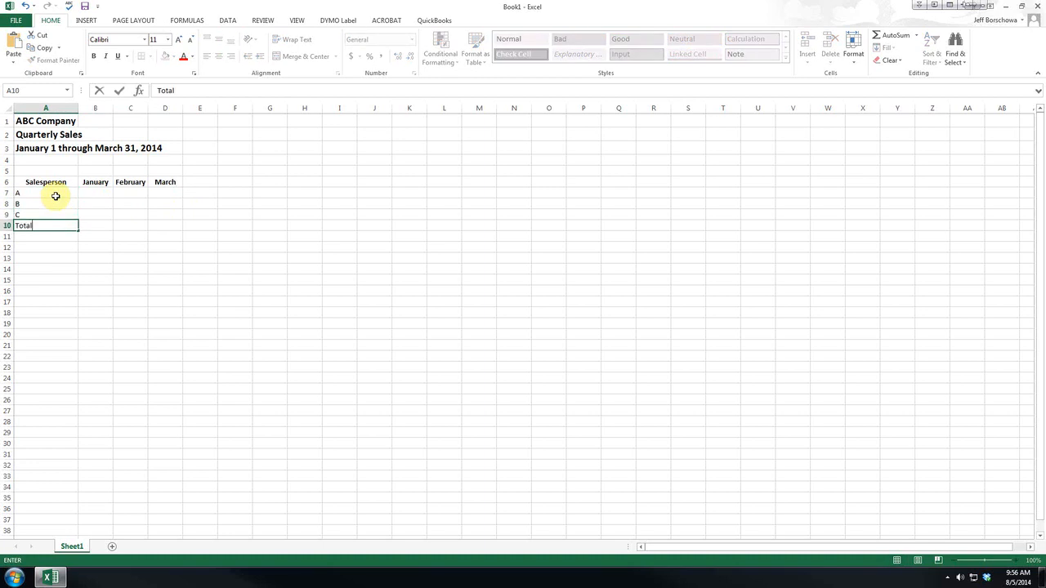
# Step: Add the Total column heading, bold the Total row label, and centre labels A–C
pyautogui.click(200, 181)
pyautogui.write('Total')
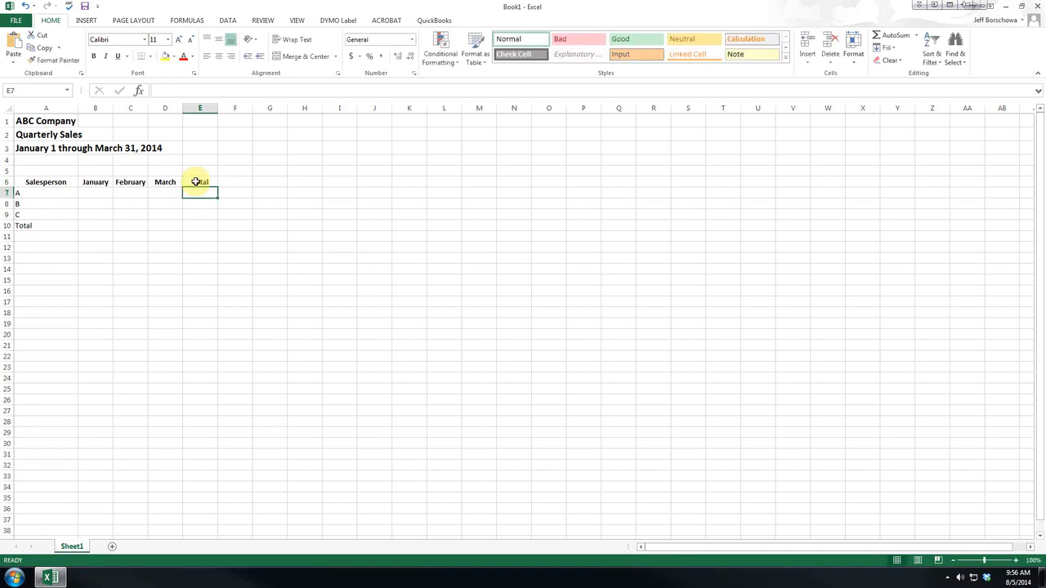
pyautogui.click(24, 225)
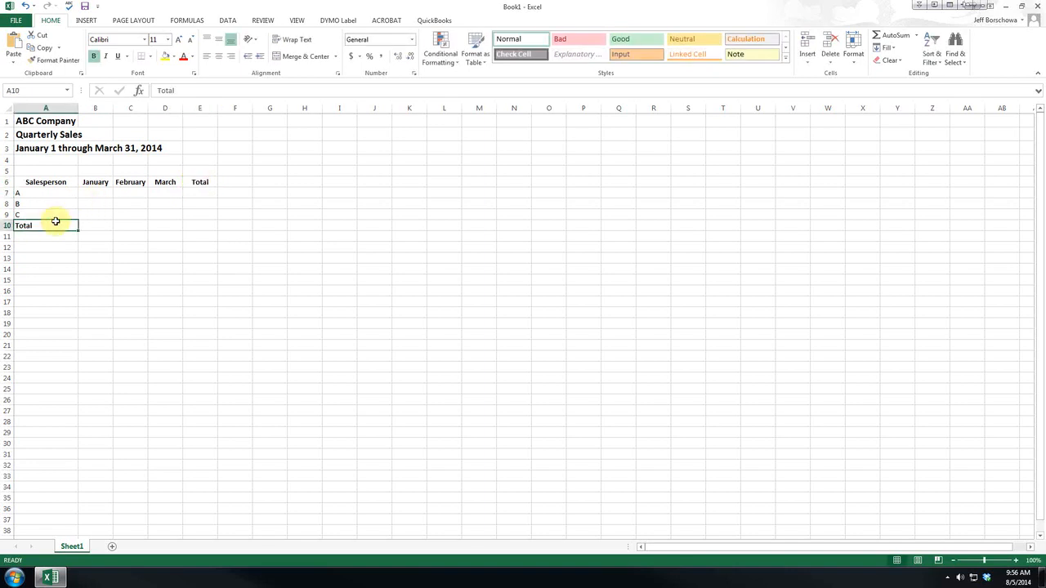
pyautogui.moveTo(46, 192); pyautogui.dragTo(46, 214)
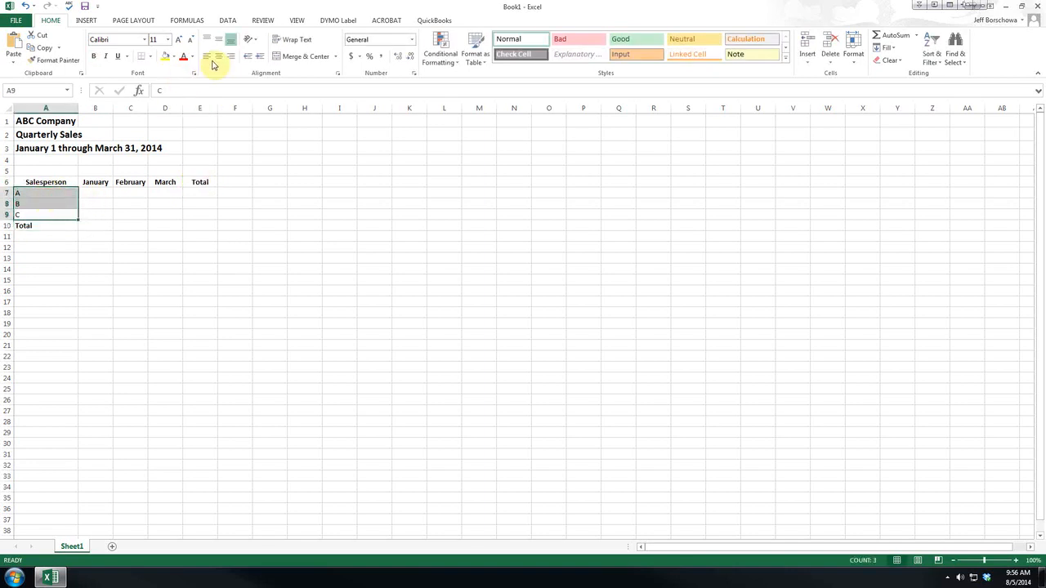
pyautogui.click(218, 56)
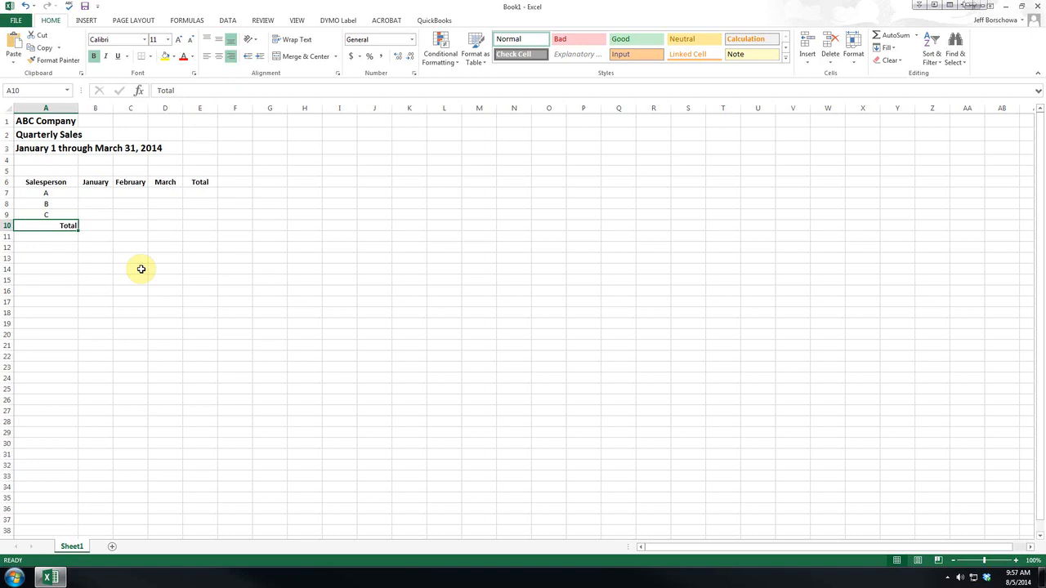
pyautogui.moveTo(154, 196)
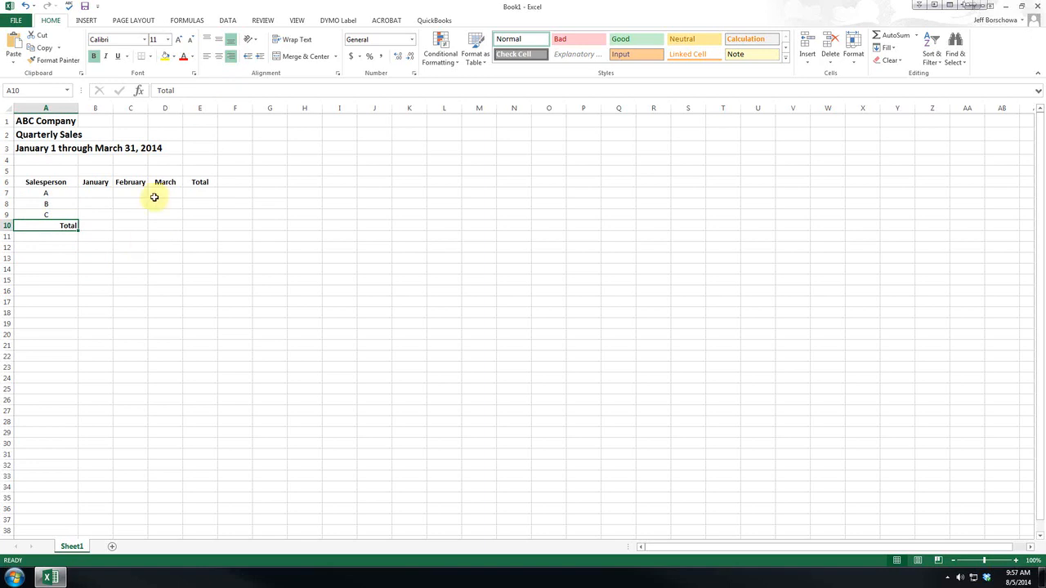
# Step: Enter the monthly figures: A 100, 115, 120; B 95, 125, 150; C 80, 140, 60
pyautogui.write('100')
pyautogui.click(165, 214)
pyautogui.write('60')
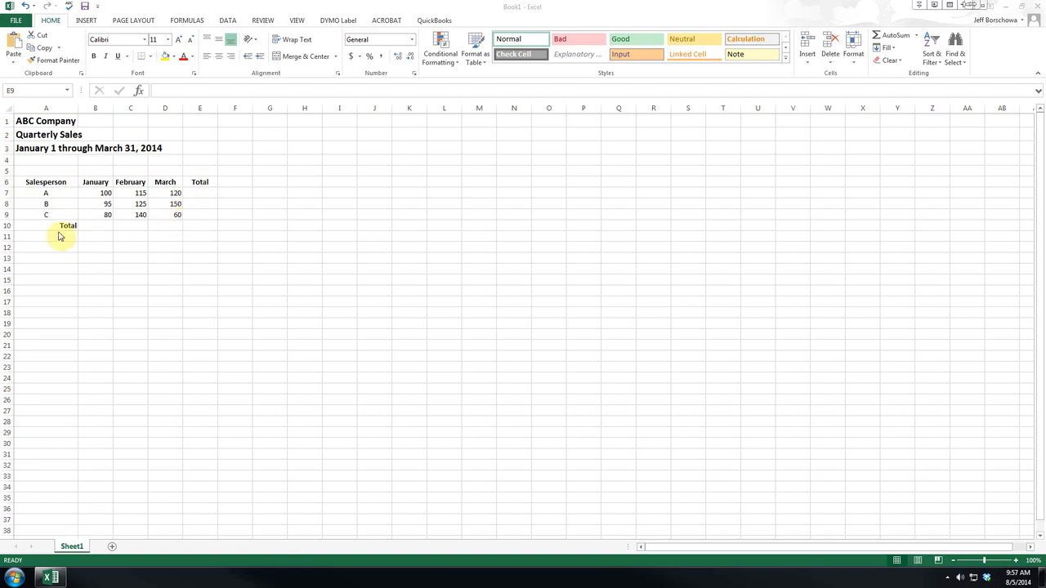
pyautogui.moveTo(82, 204)
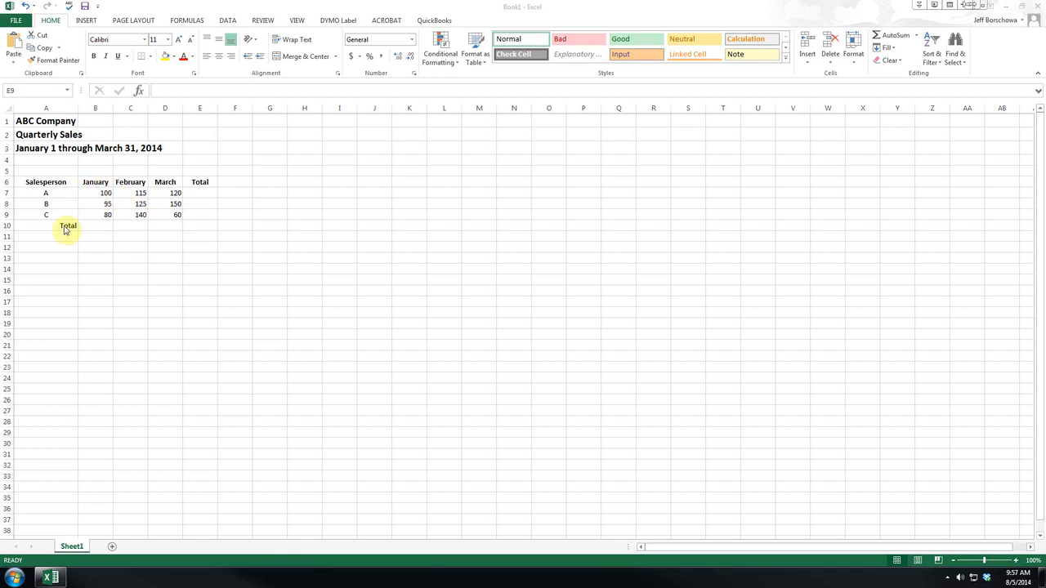
pyautogui.moveTo(276, 157)
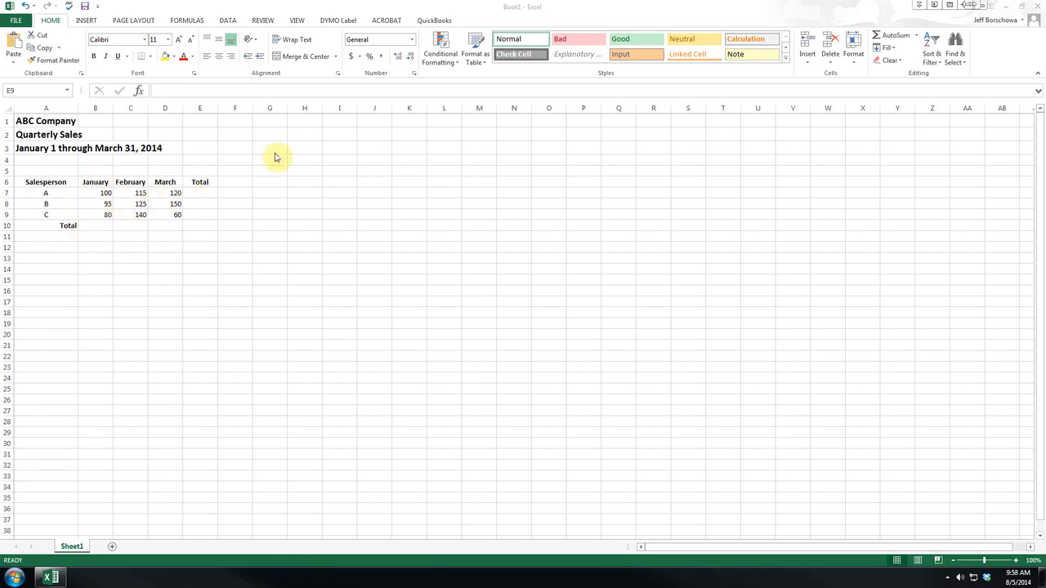
pyautogui.moveTo(40, 245)
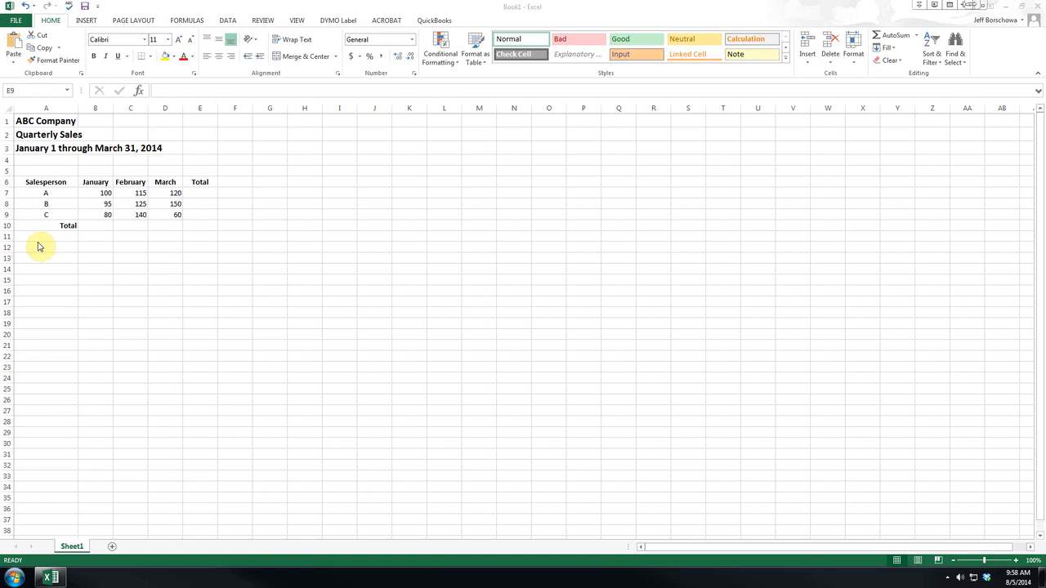
pyautogui.moveTo(211, 202)
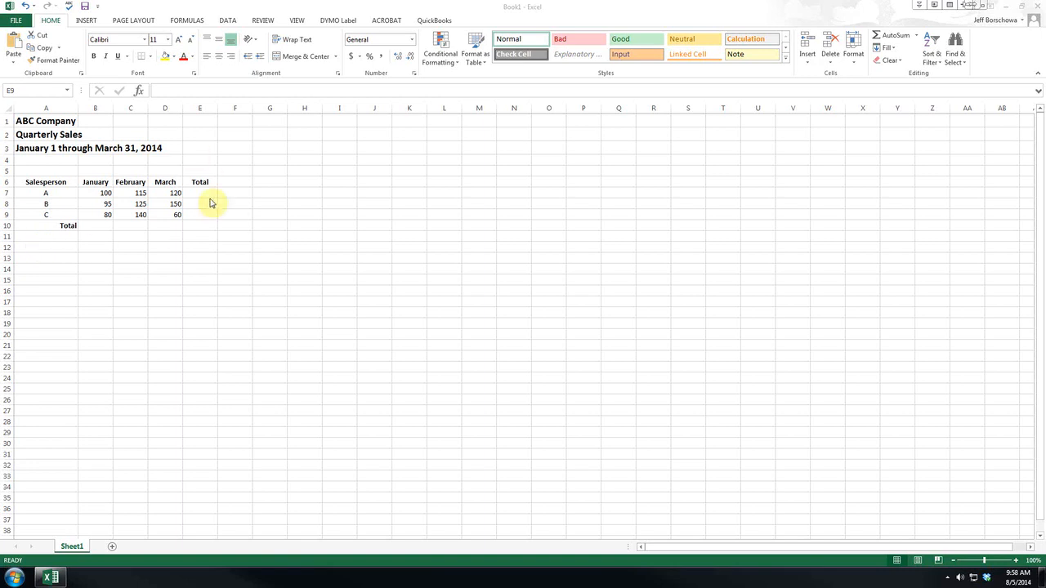
pyautogui.moveTo(103, 252)
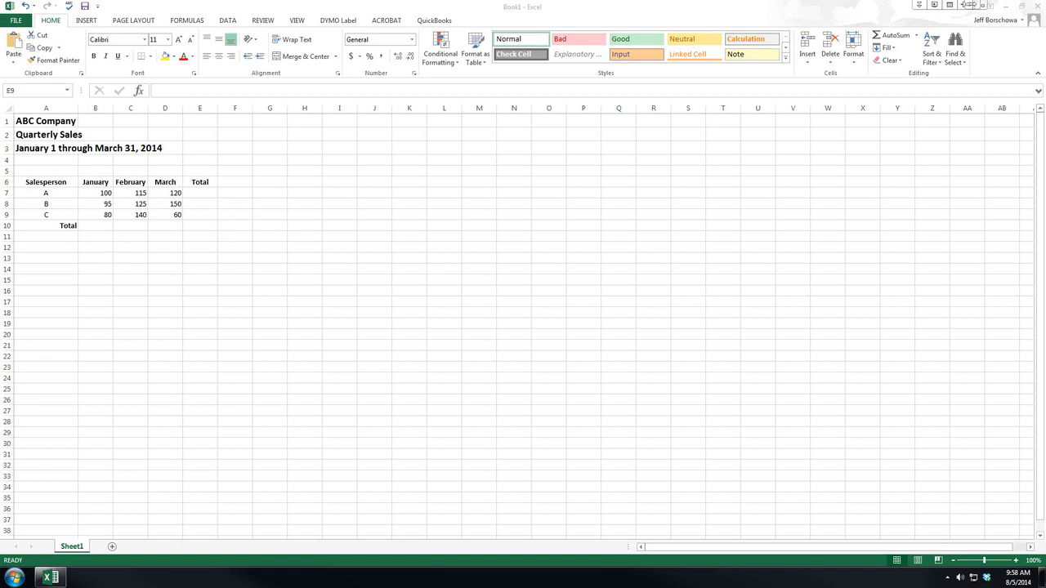
pyautogui.moveTo(64, 182)
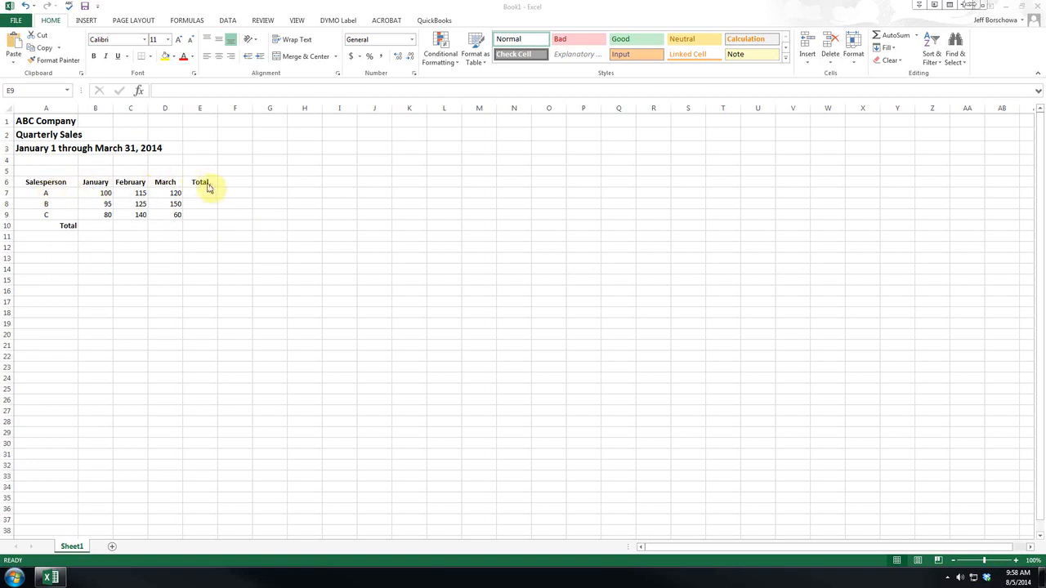
pyautogui.moveTo(203, 230)
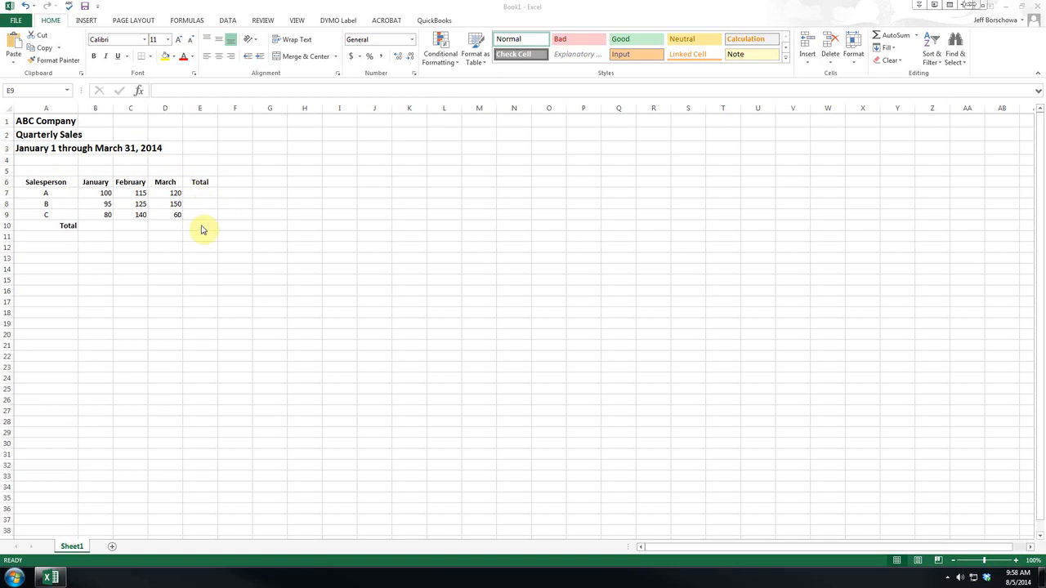
pyautogui.moveTo(121, 218)
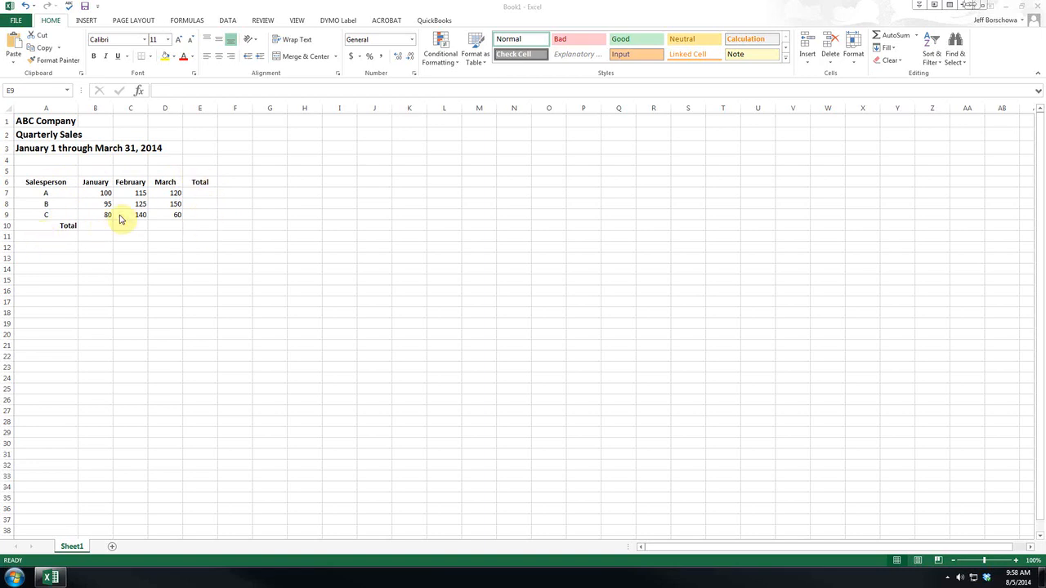
pyautogui.moveTo(170, 231)
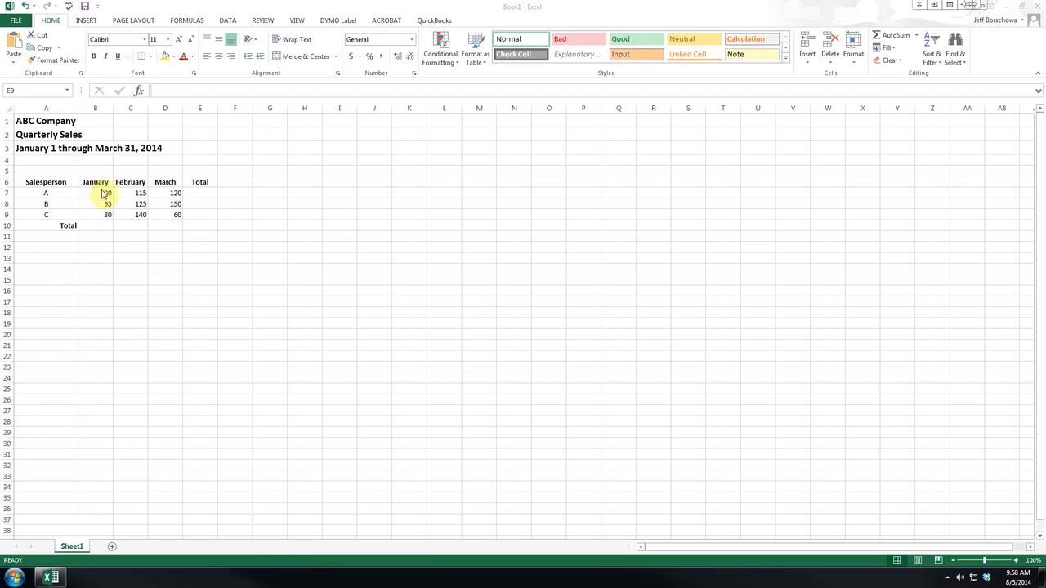
# Step: Finish the A2 title so it reads 'Quarterly Sales - Units Sold'
pyautogui.click(200, 214)
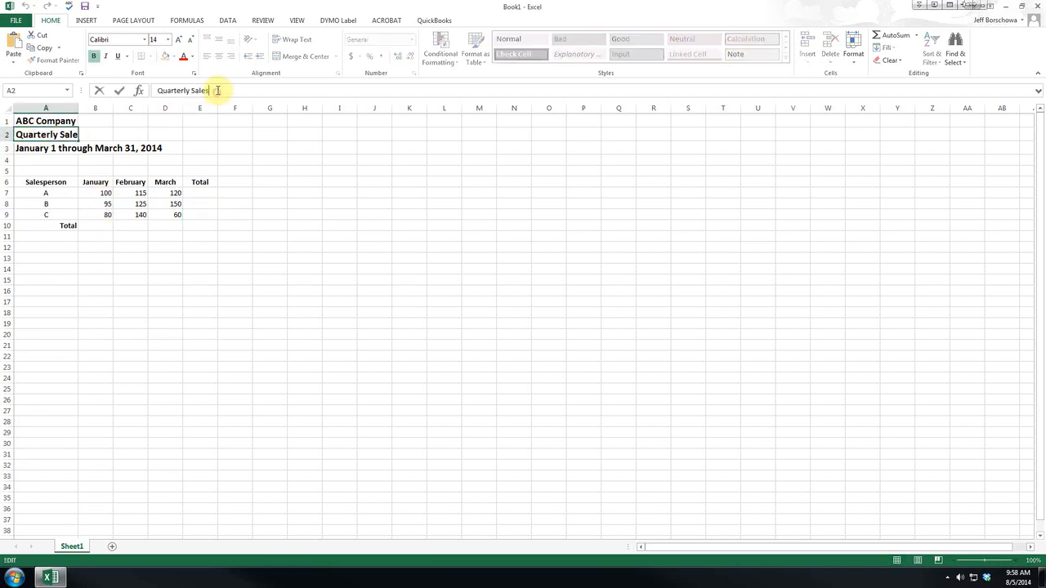
pyautogui.write('- UI')
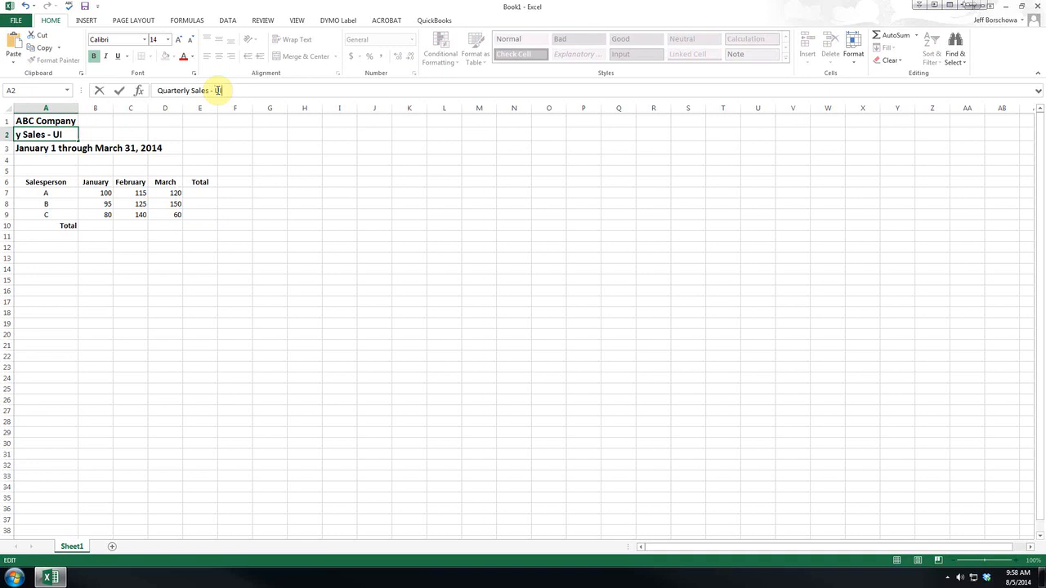
pyautogui.write('Units So')
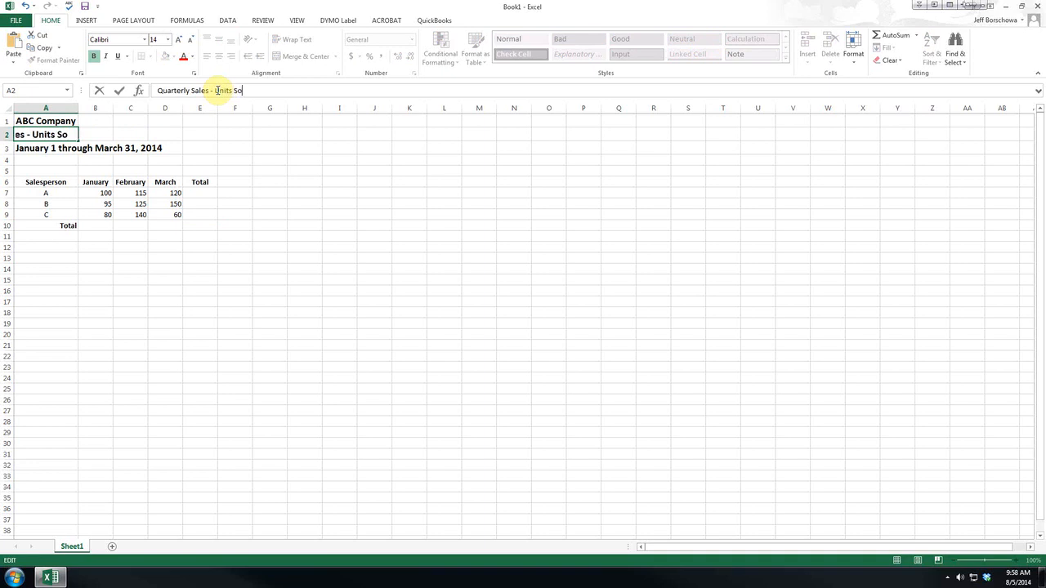
pyautogui.press('Return')
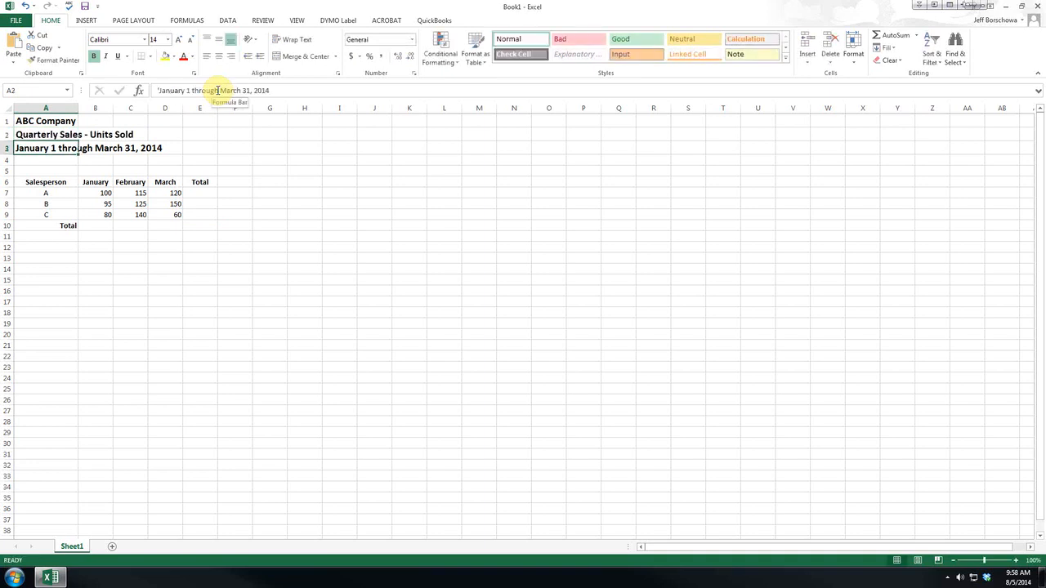
pyautogui.click(46, 148)
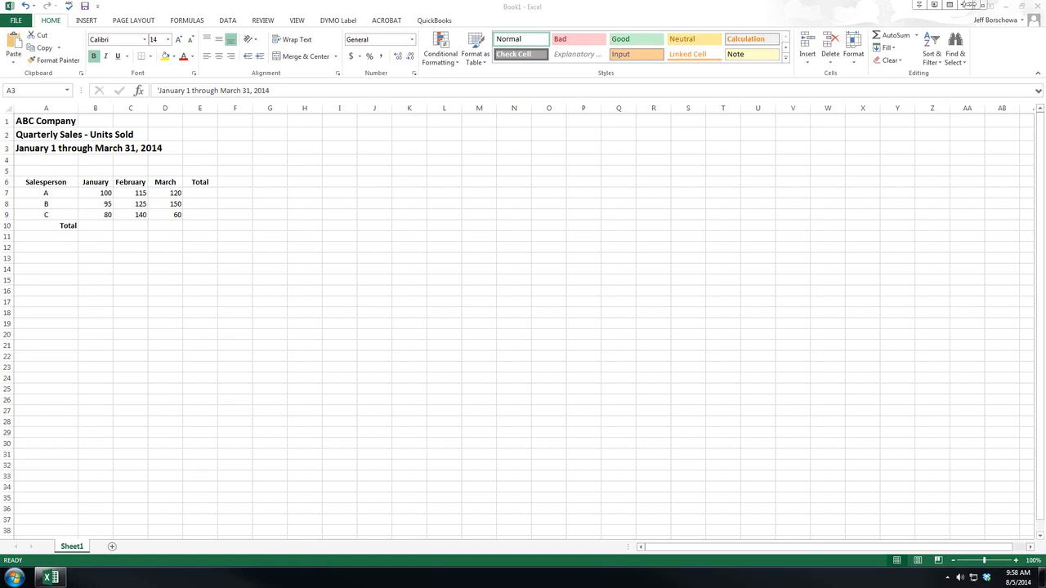
pyautogui.moveTo(165, 237)
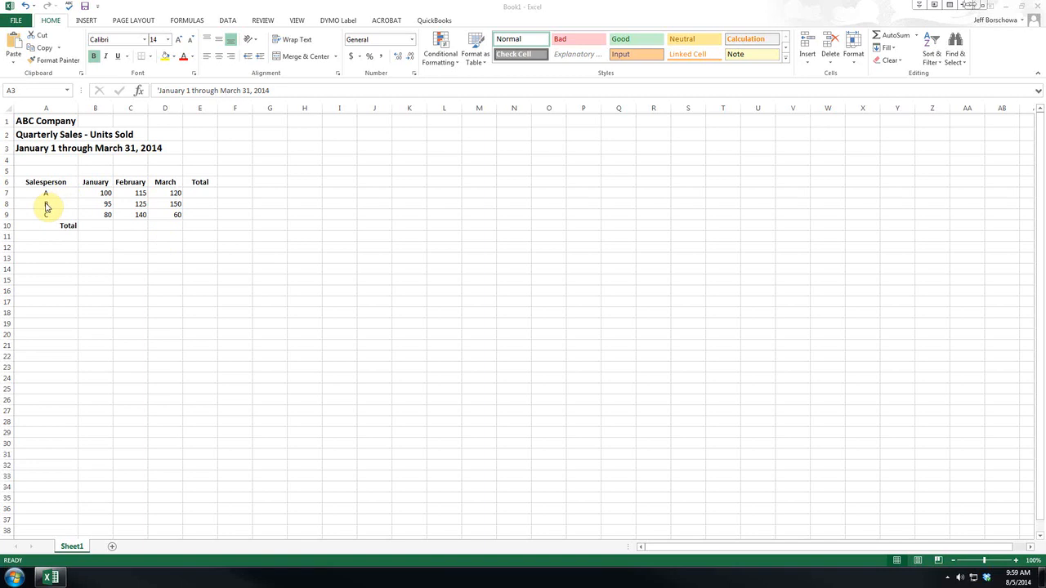
# Step: Apply a dark green fill to cells A8:D8 for salesperson B
pyautogui.click(45, 203)
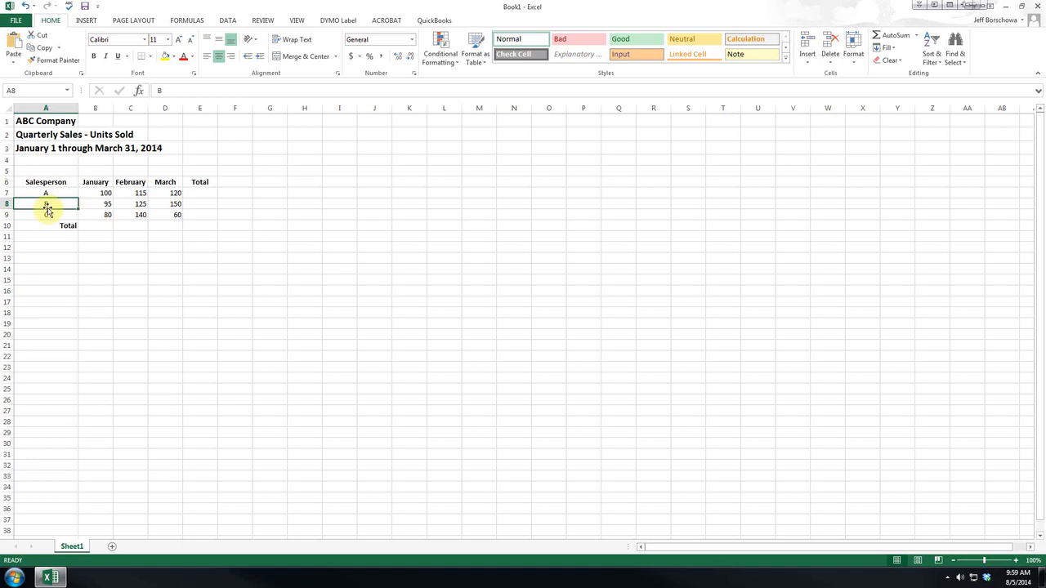
pyautogui.moveTo(46, 203); pyautogui.dragTo(175, 203)
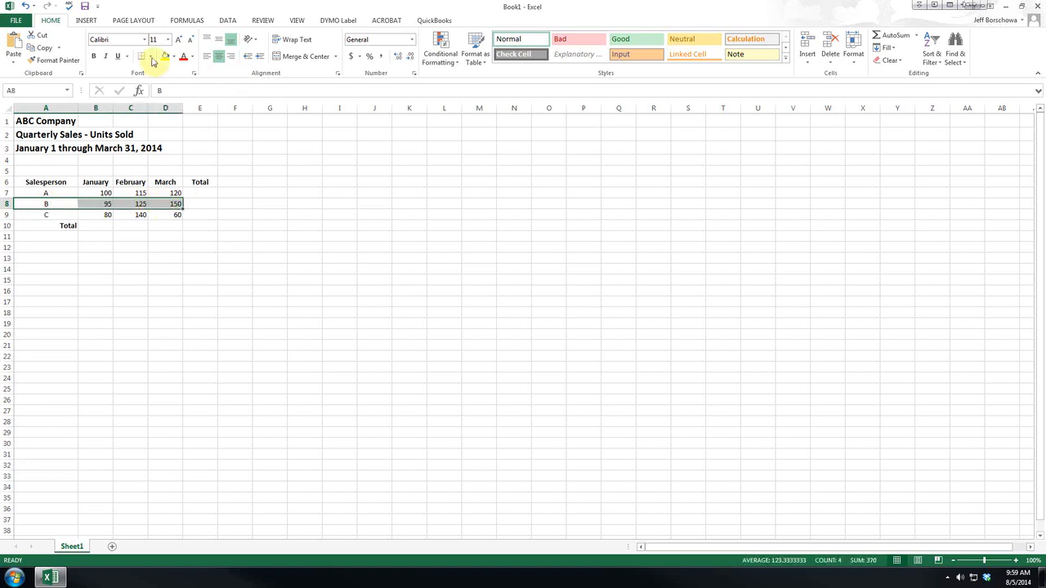
pyautogui.click(170, 56)
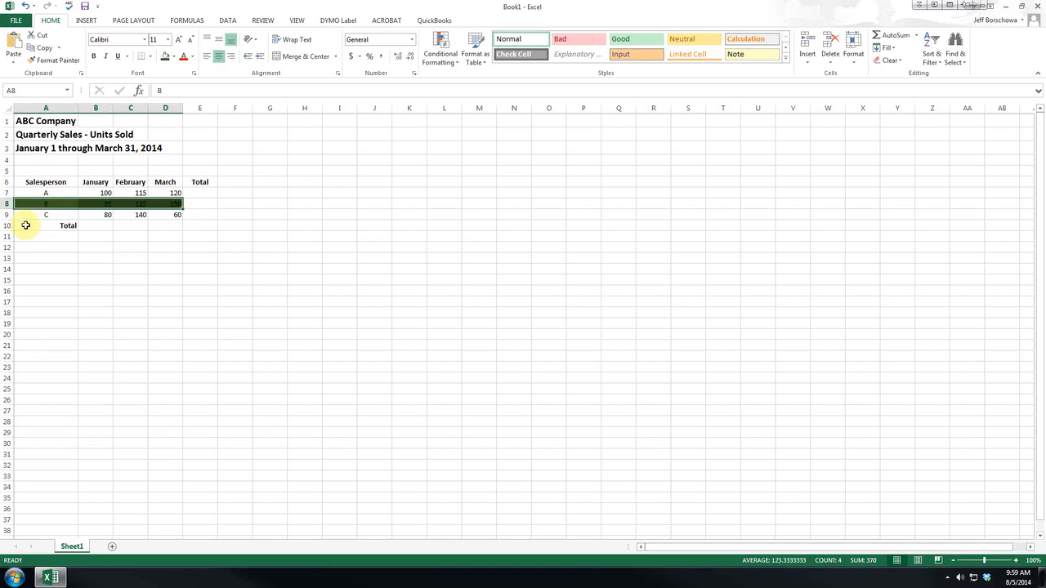
pyautogui.moveTo(57, 259)
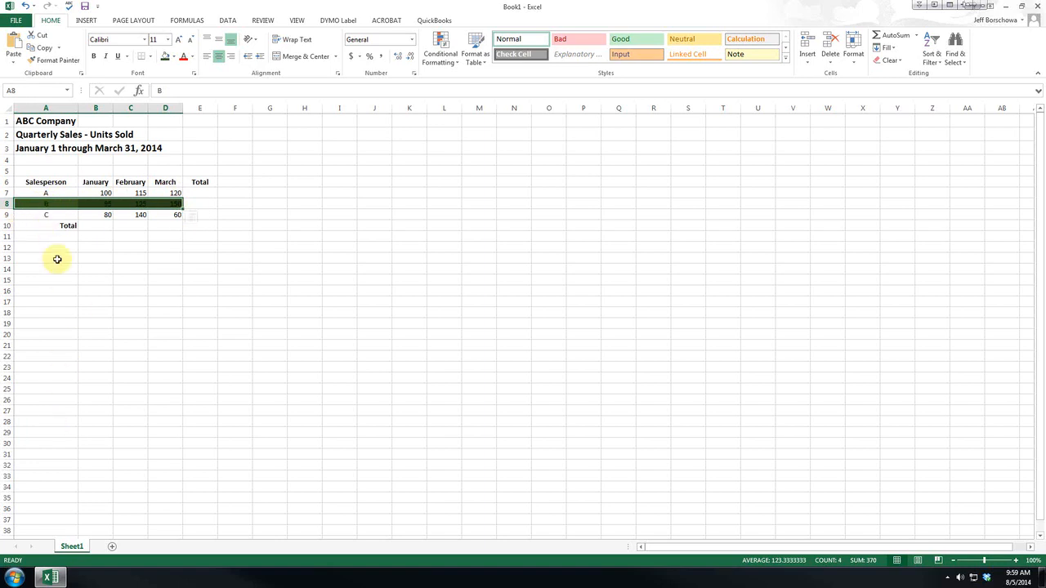
pyautogui.moveTo(32, 344)
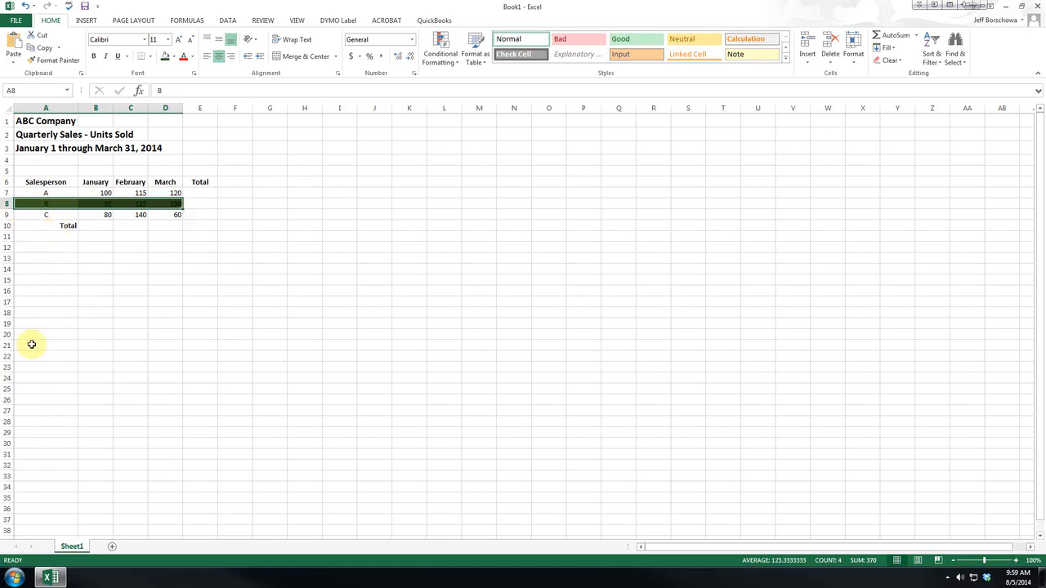
pyautogui.moveTo(25, 193)
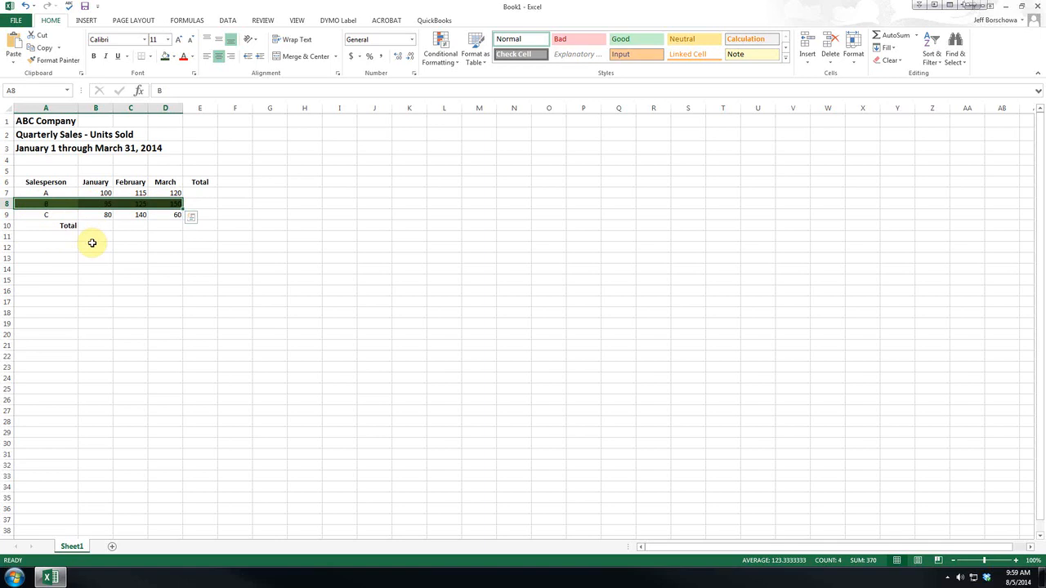
pyautogui.moveTo(46, 204); pyautogui.dragTo(167, 204)
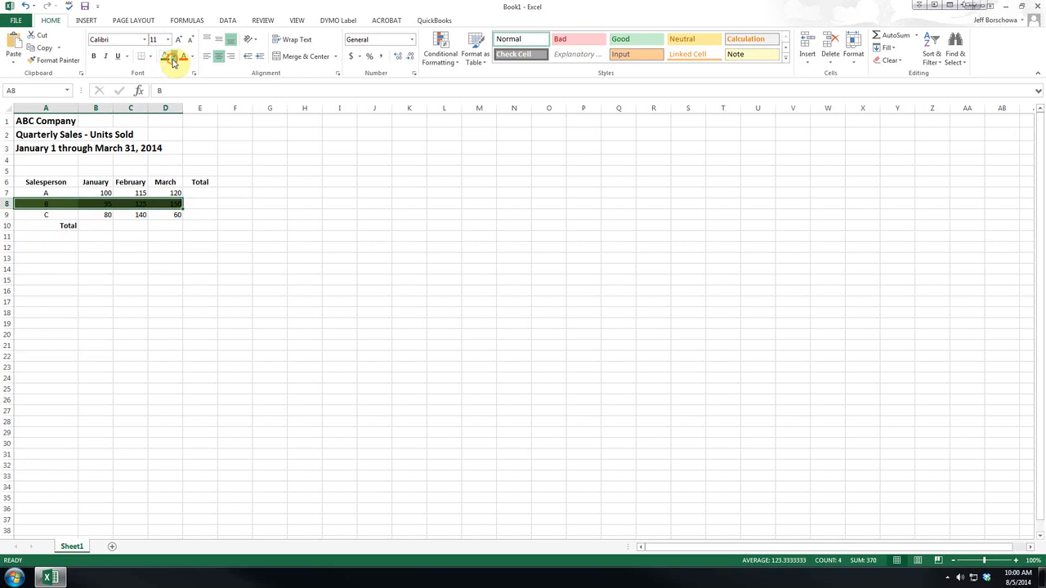
# Step: Fill row B with a custom dark olive green and make its text white
pyautogui.click(193, 55)
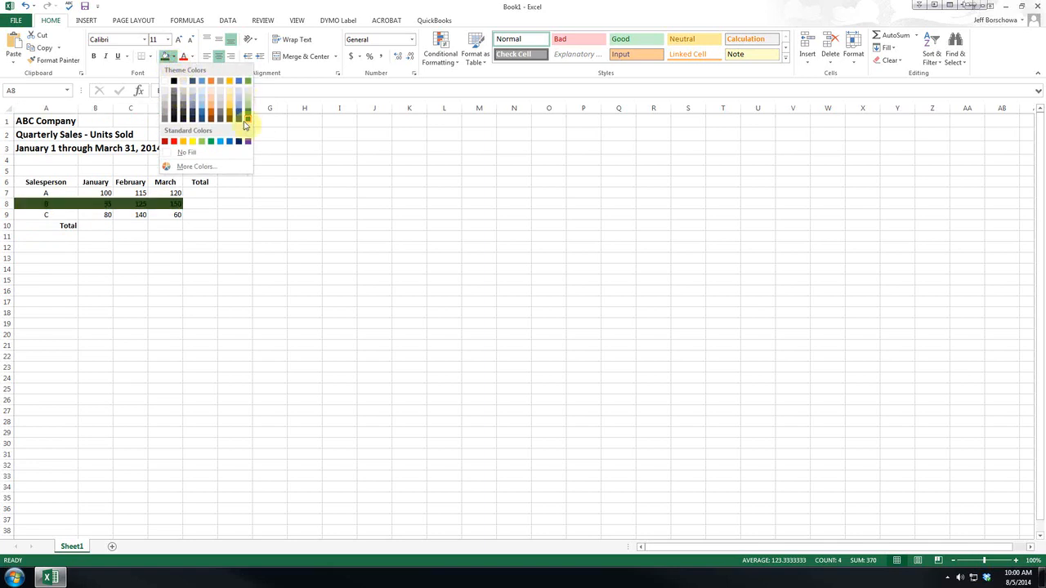
pyautogui.click(196, 167)
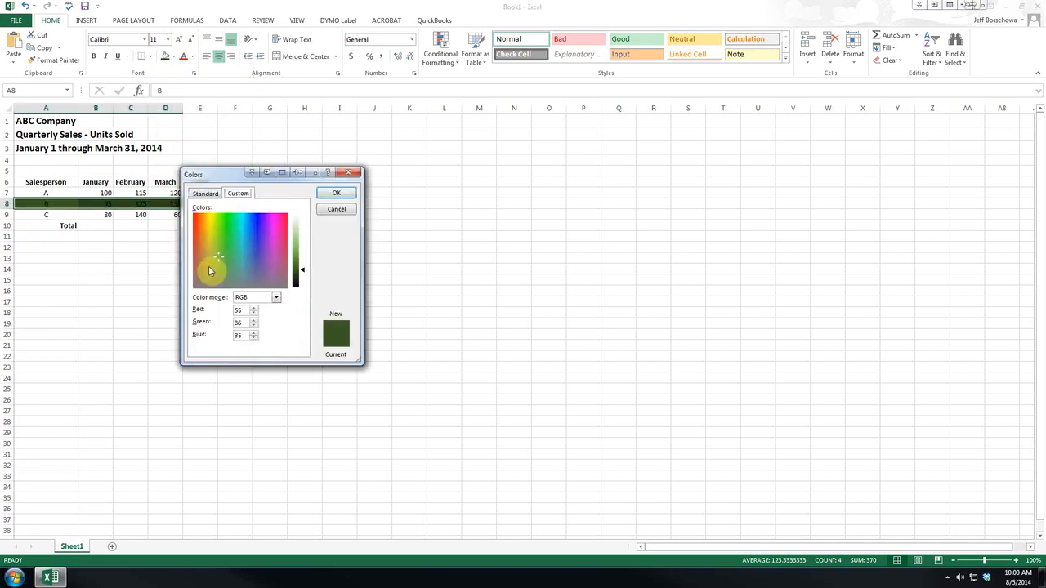
pyautogui.click(278, 251)
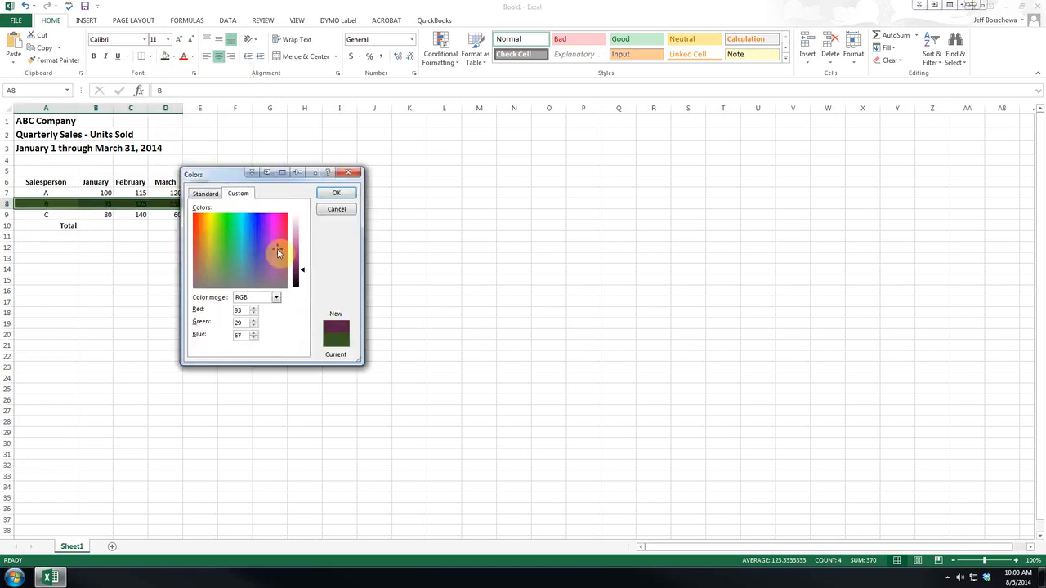
pyautogui.click(211, 260)
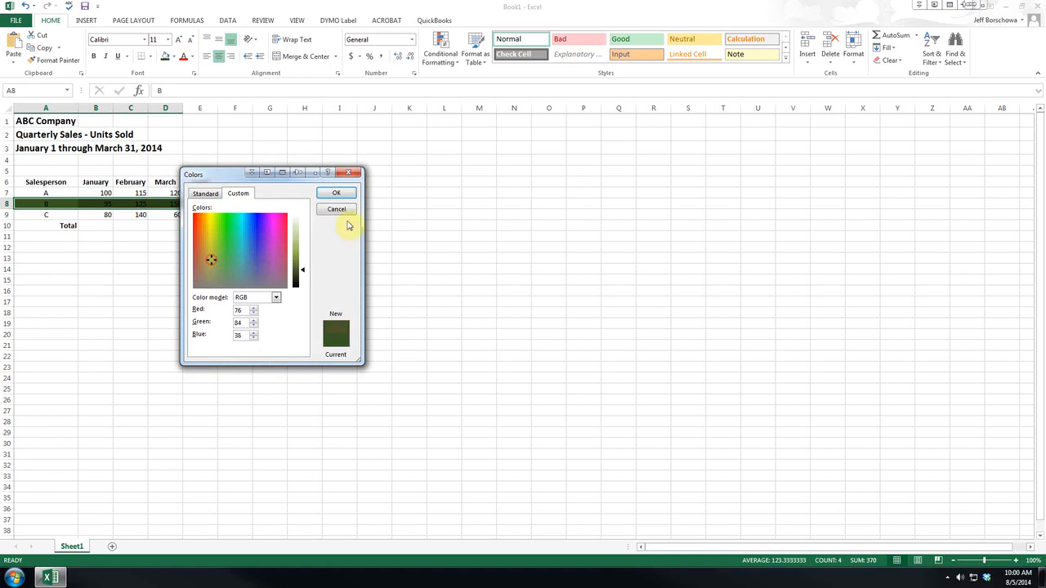
pyautogui.click(336, 193)
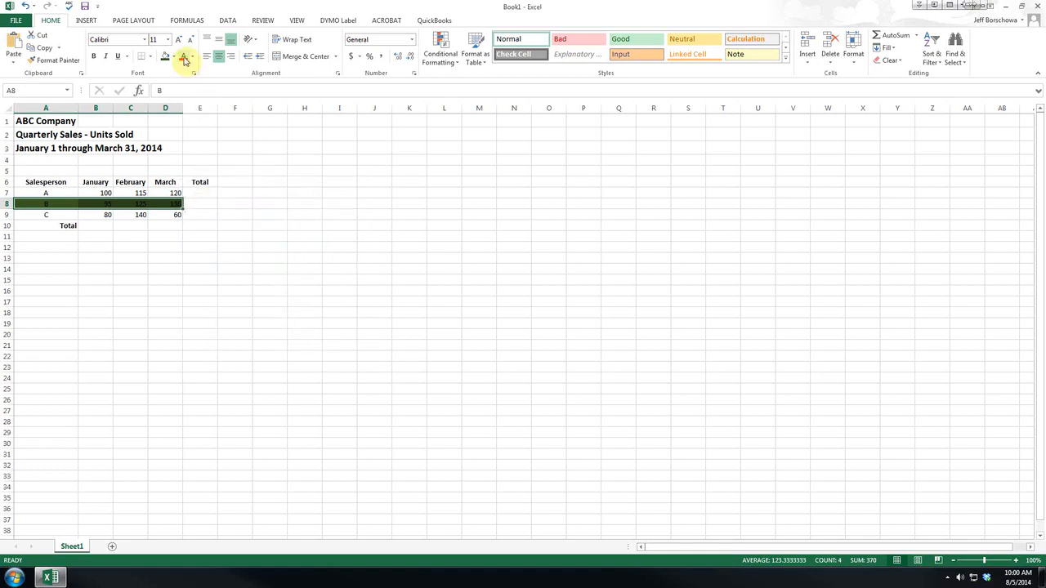
pyautogui.click(192, 56)
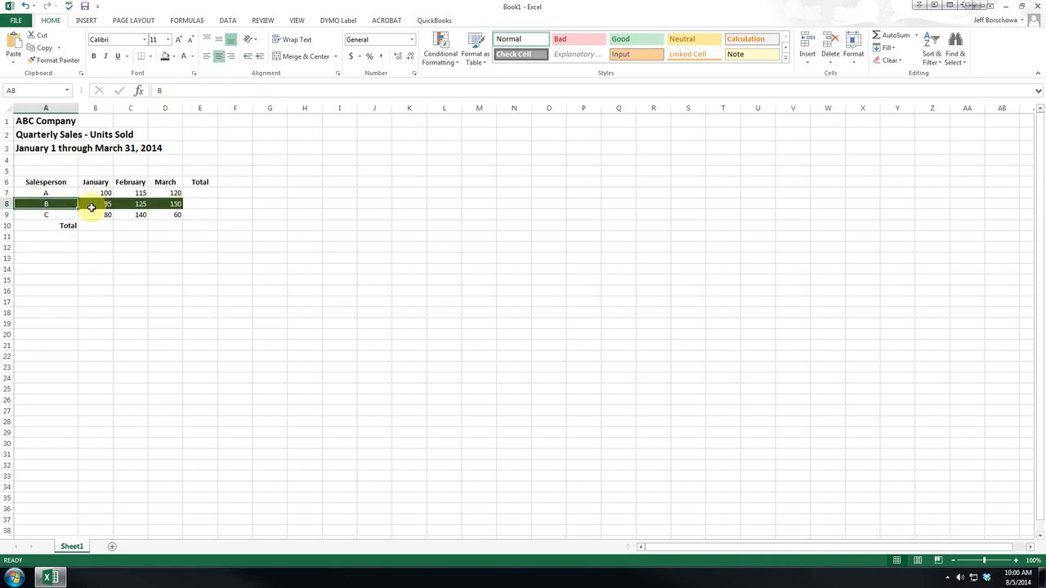
pyautogui.moveTo(74, 214)
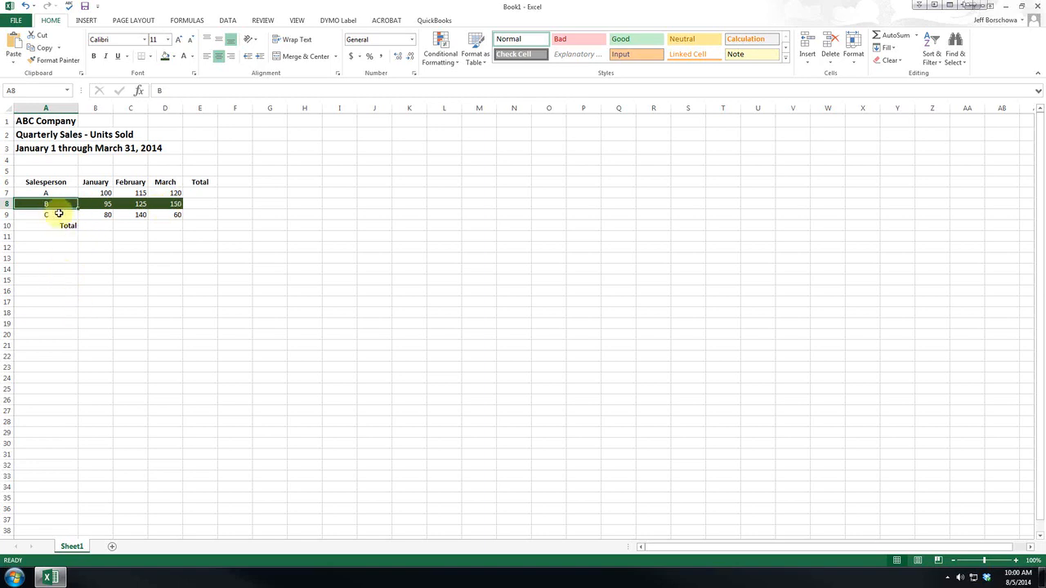
pyautogui.click(165, 203)
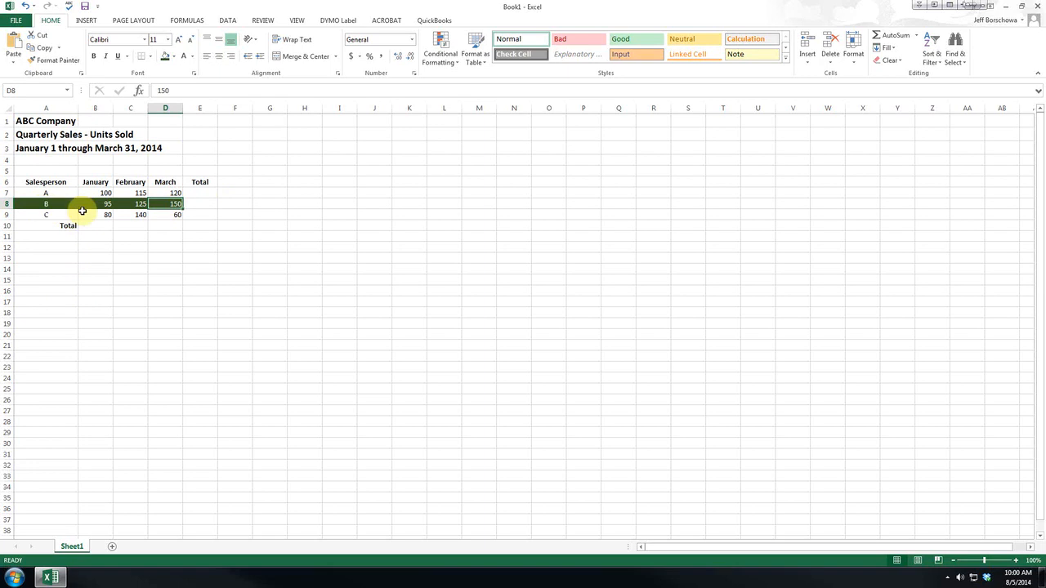
pyautogui.moveTo(197, 217)
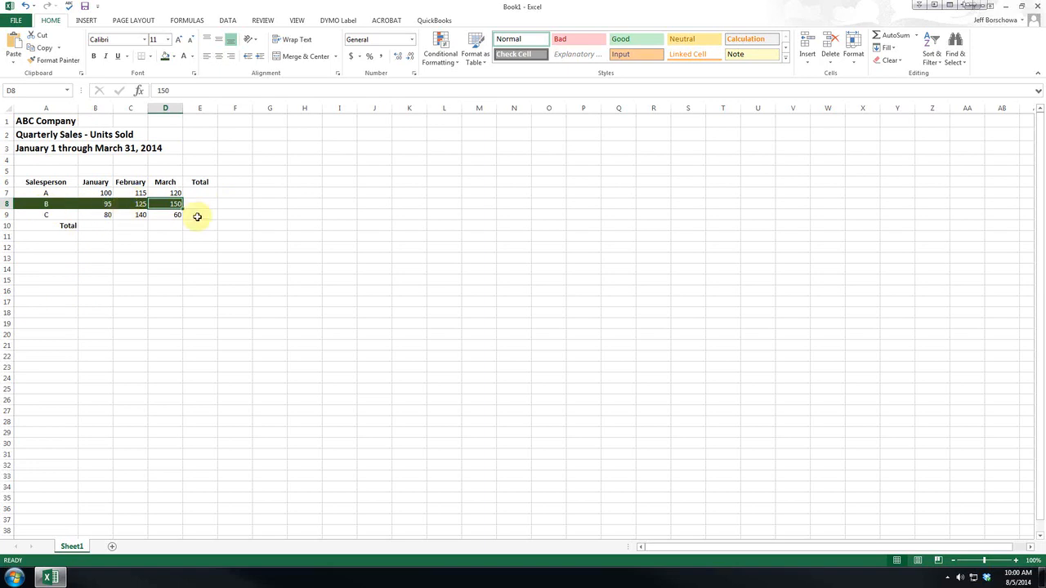
pyautogui.moveTo(184, 250)
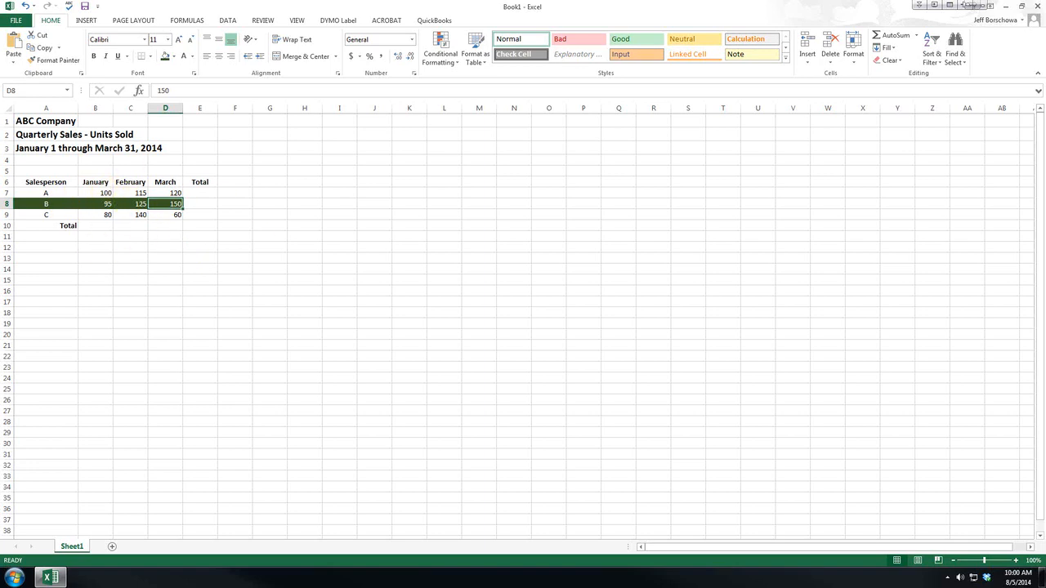
pyautogui.moveTo(221, 215)
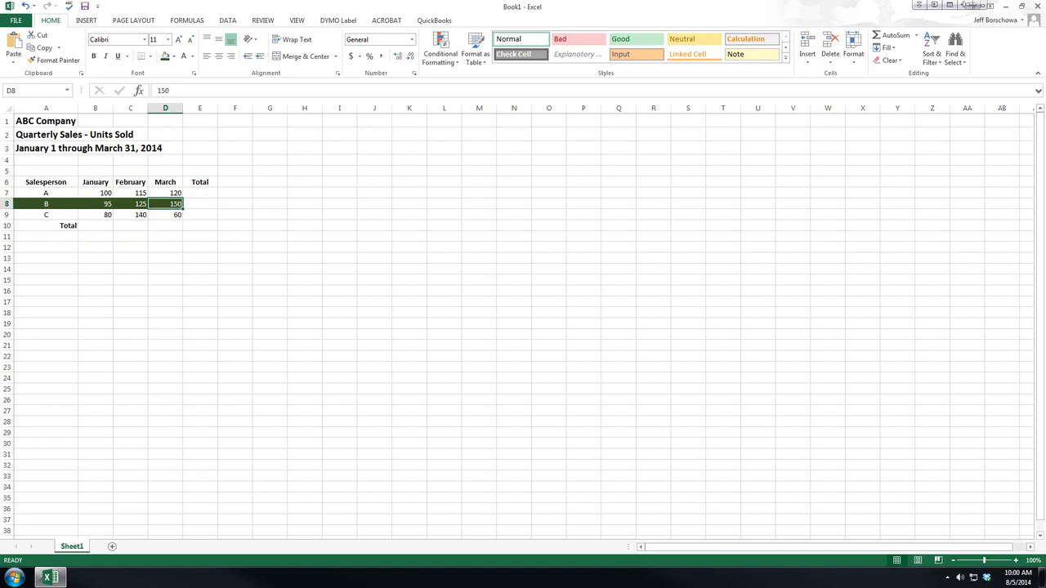
pyautogui.moveTo(123, 240)
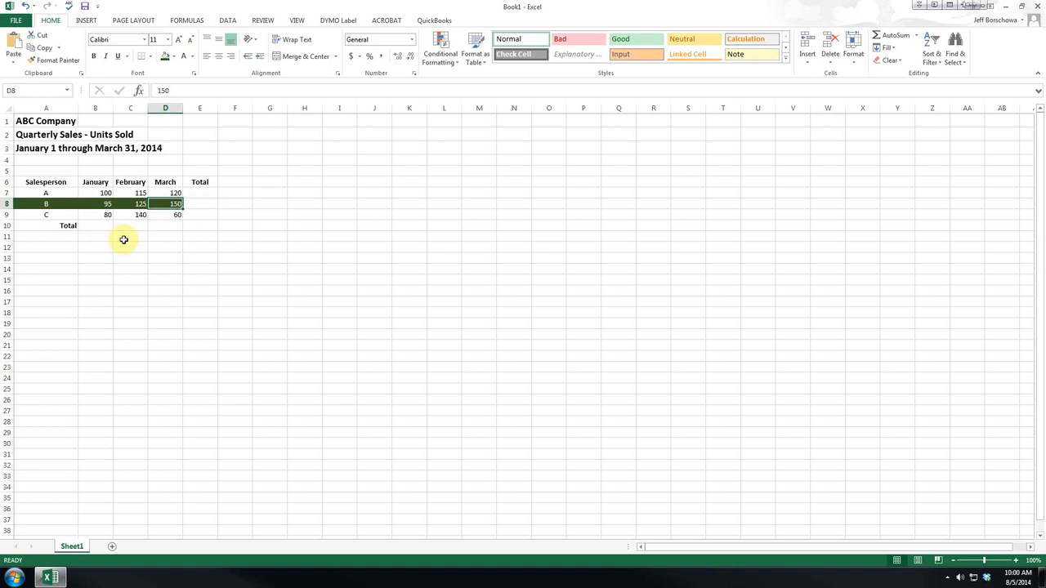
pyautogui.moveTo(195, 221)
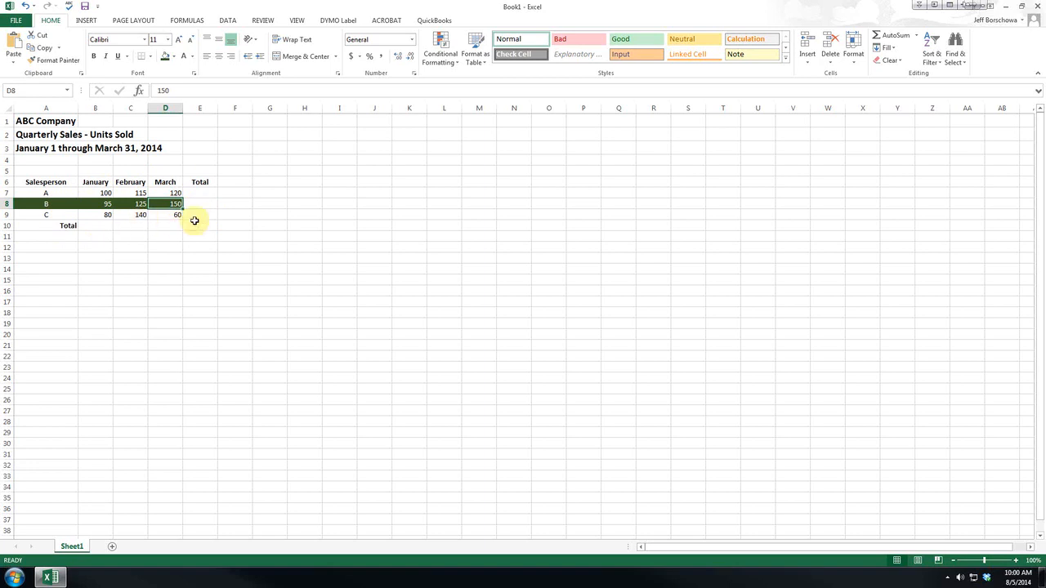